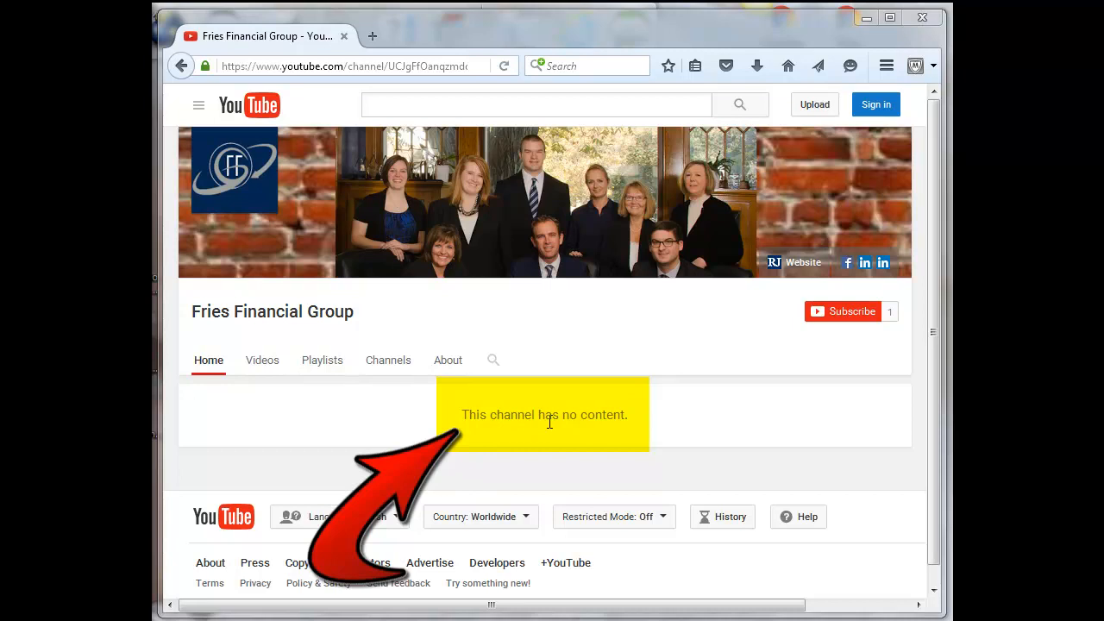
pyautogui.moveTo(623, 434)
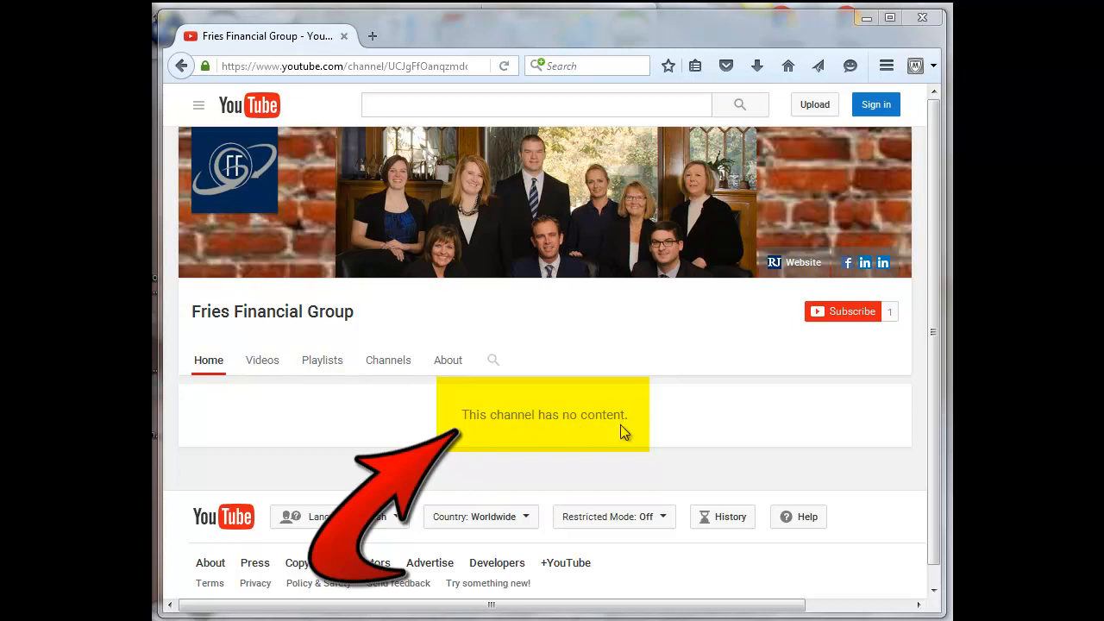
pyautogui.moveTo(313, 441)
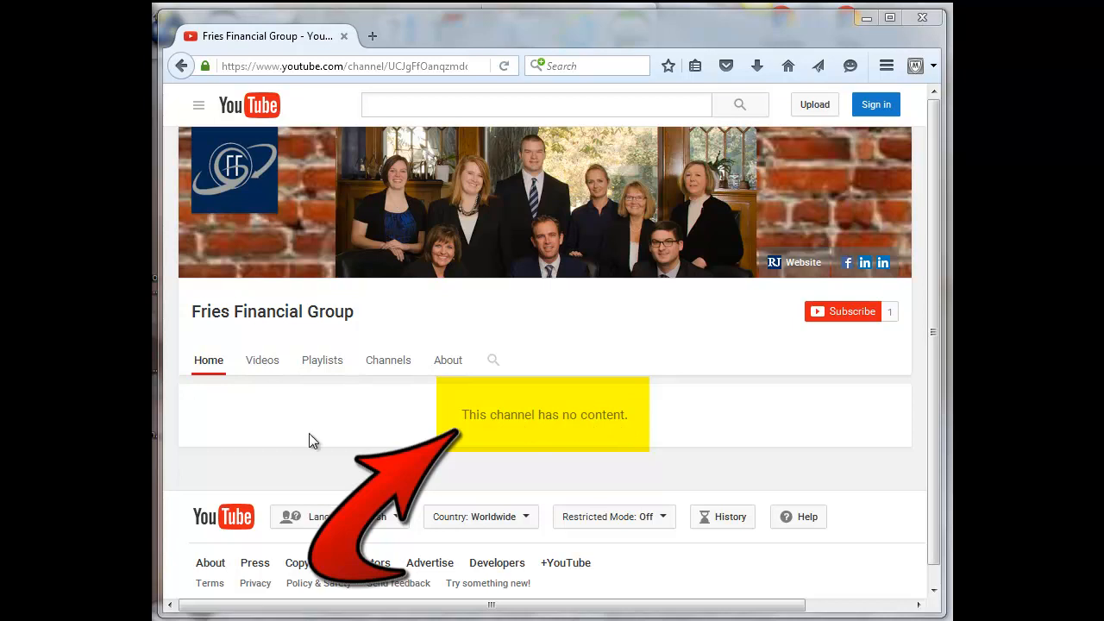
# Step: Sign in with the channel account and scroll the Home tab to see its content sections
pyautogui.click(263, 360)
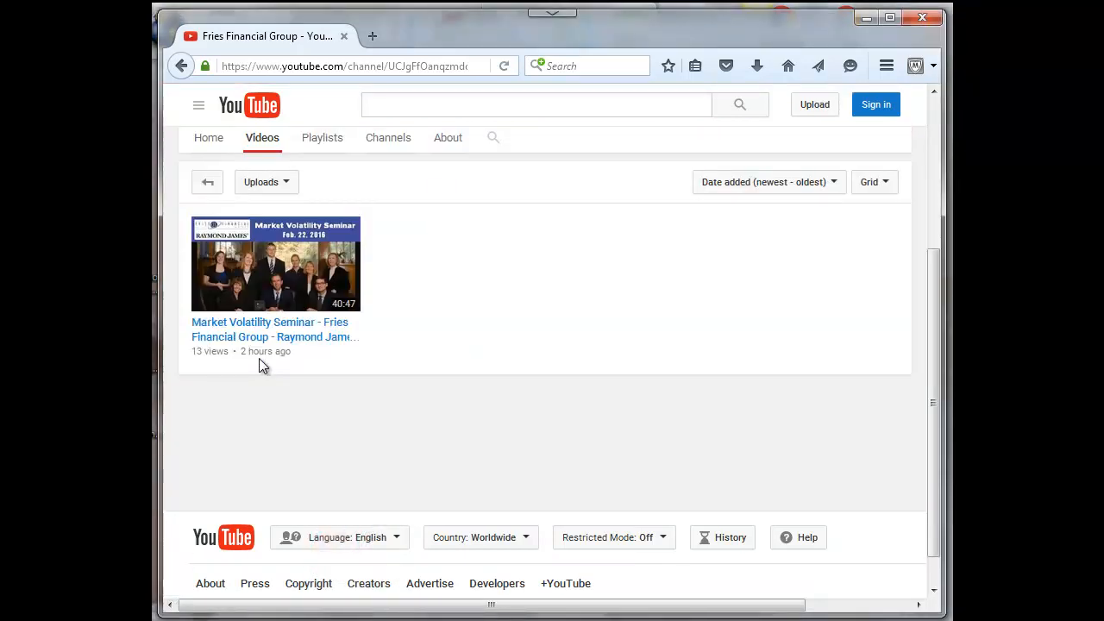
pyautogui.moveTo(250, 246)
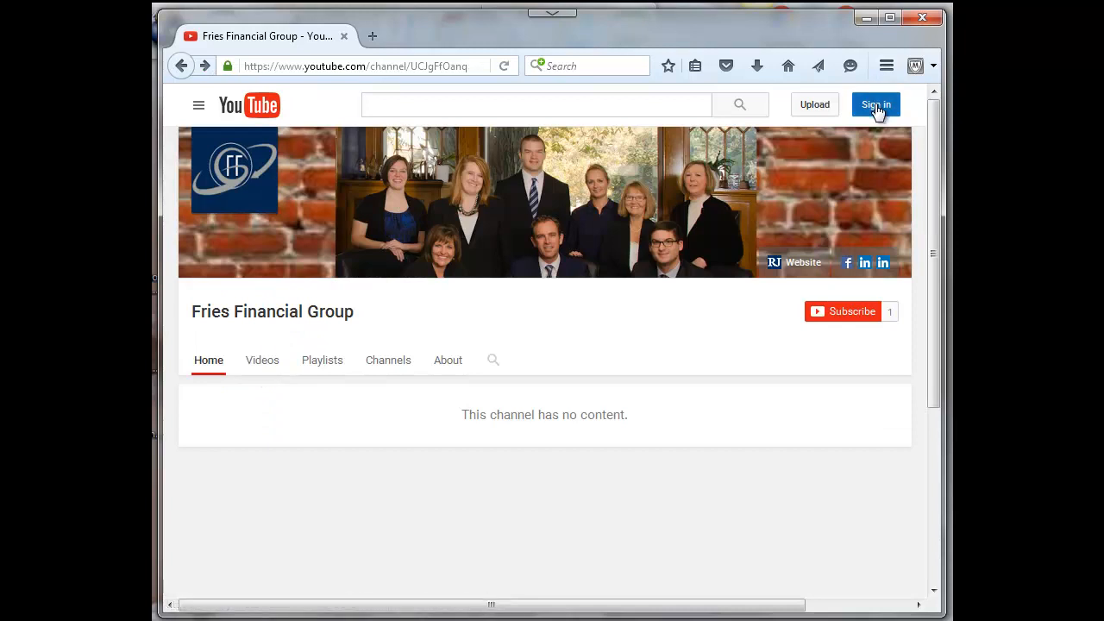
pyautogui.click(876, 104)
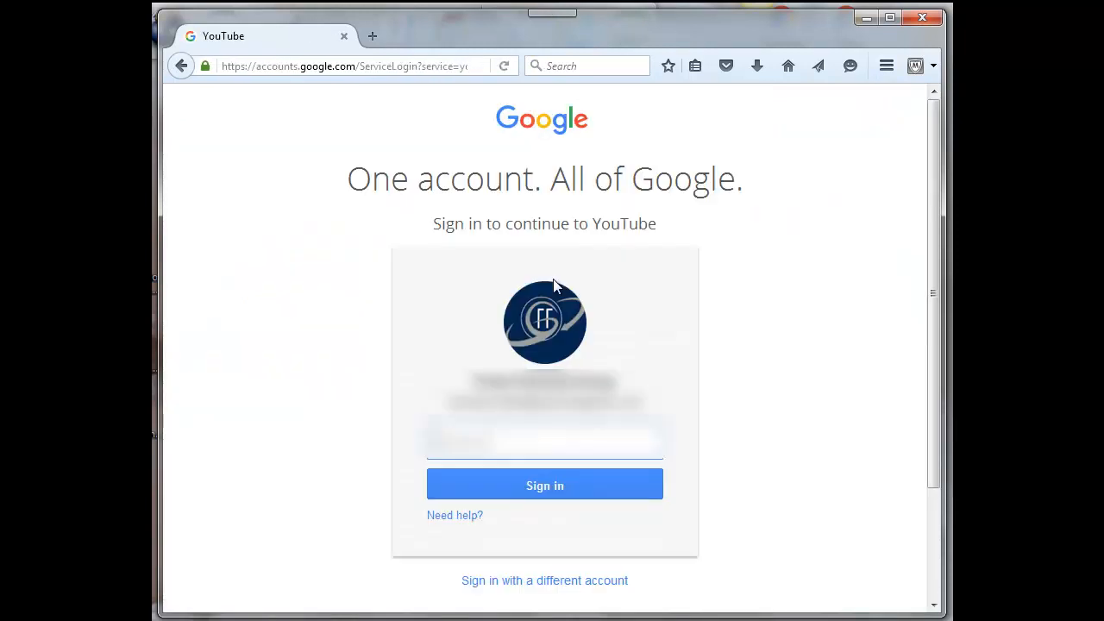
pyautogui.click(545, 484)
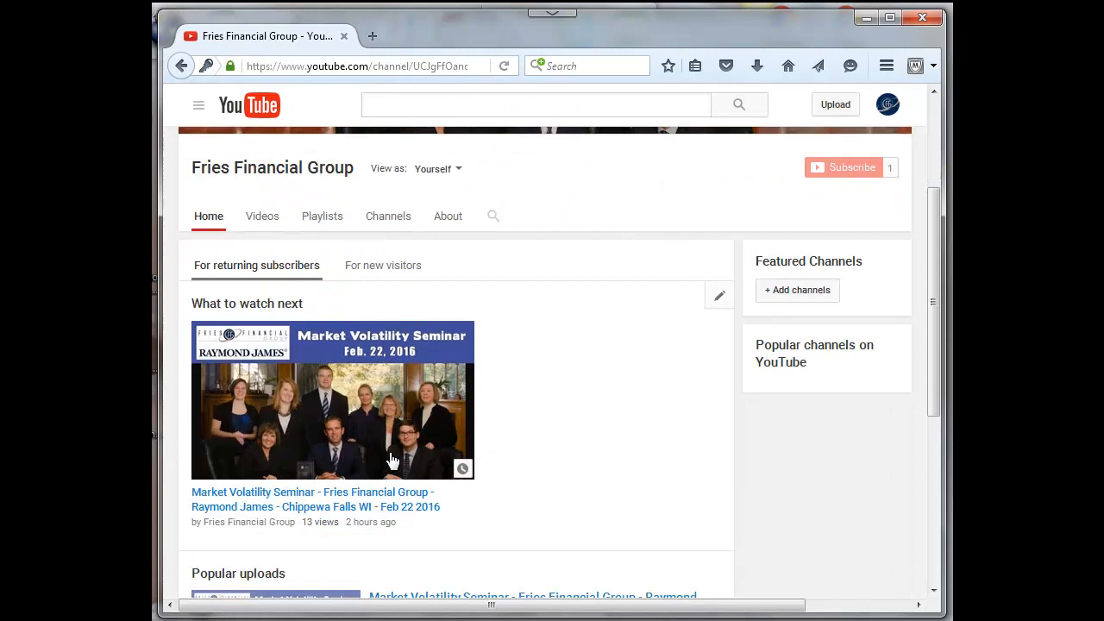
pyautogui.scroll(-3)
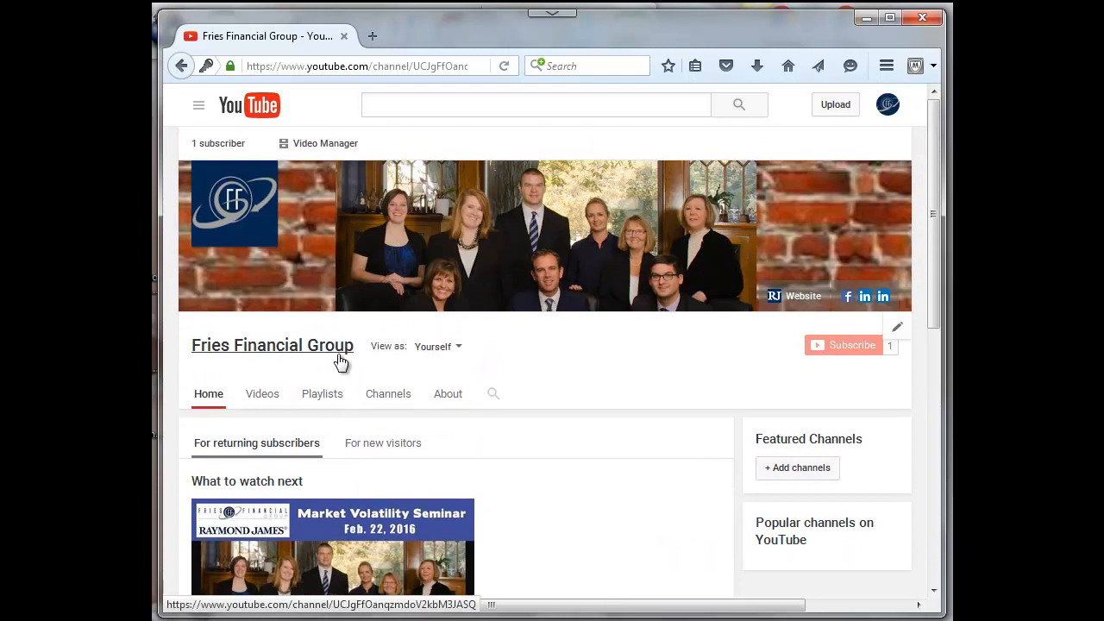
pyautogui.moveTo(539, 458)
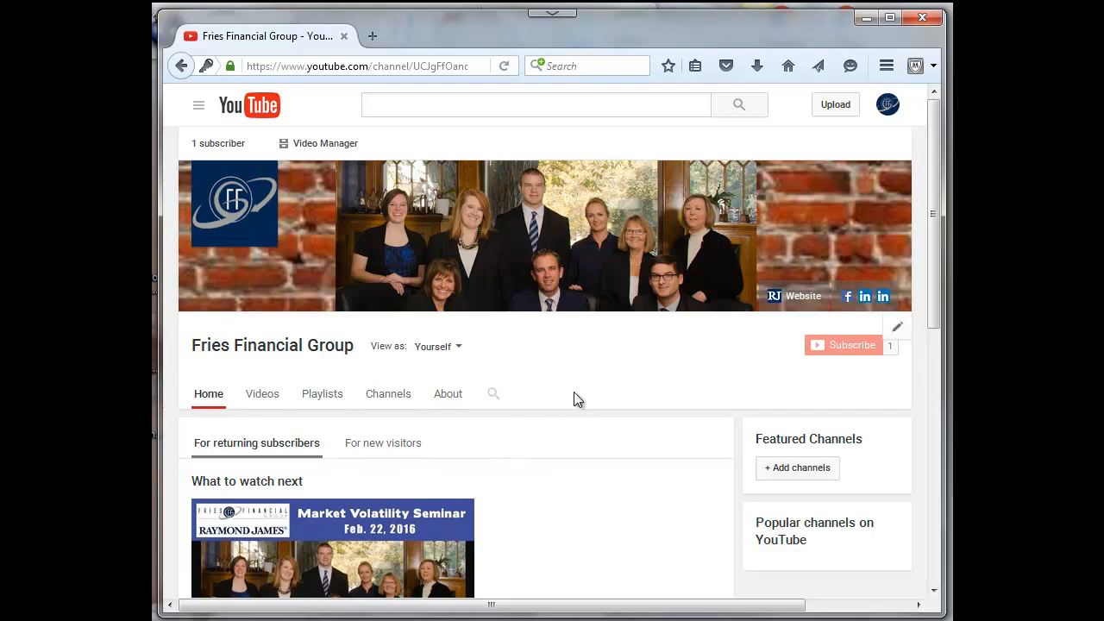
pyautogui.moveTo(340, 190)
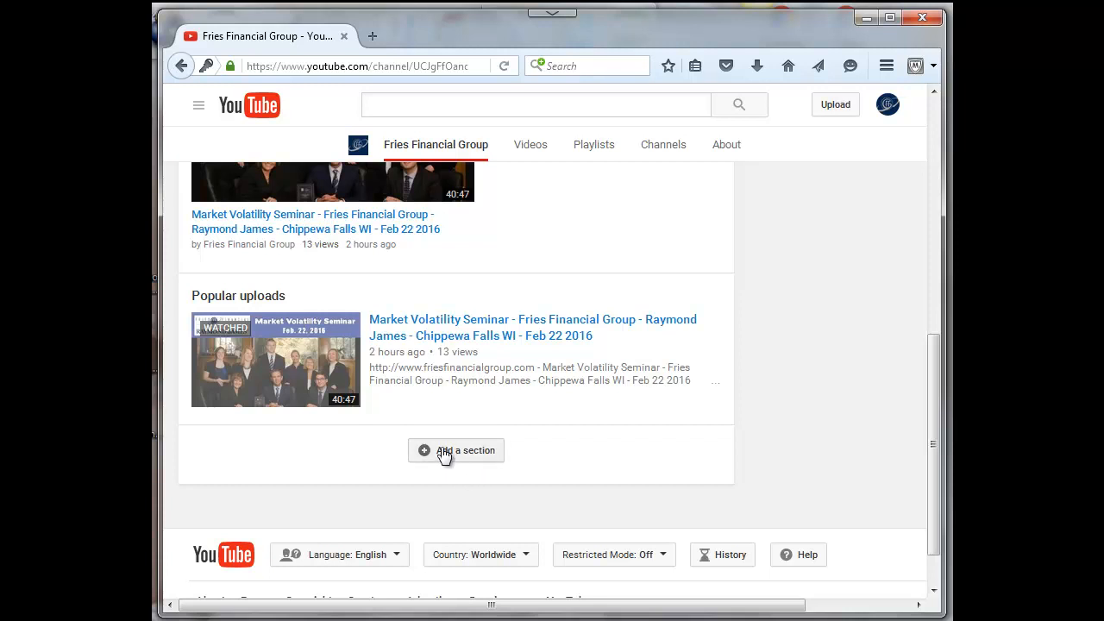
# Step: Add a new section with Uploads as content in a horizontal row layout and save it
pyautogui.click(455, 450)
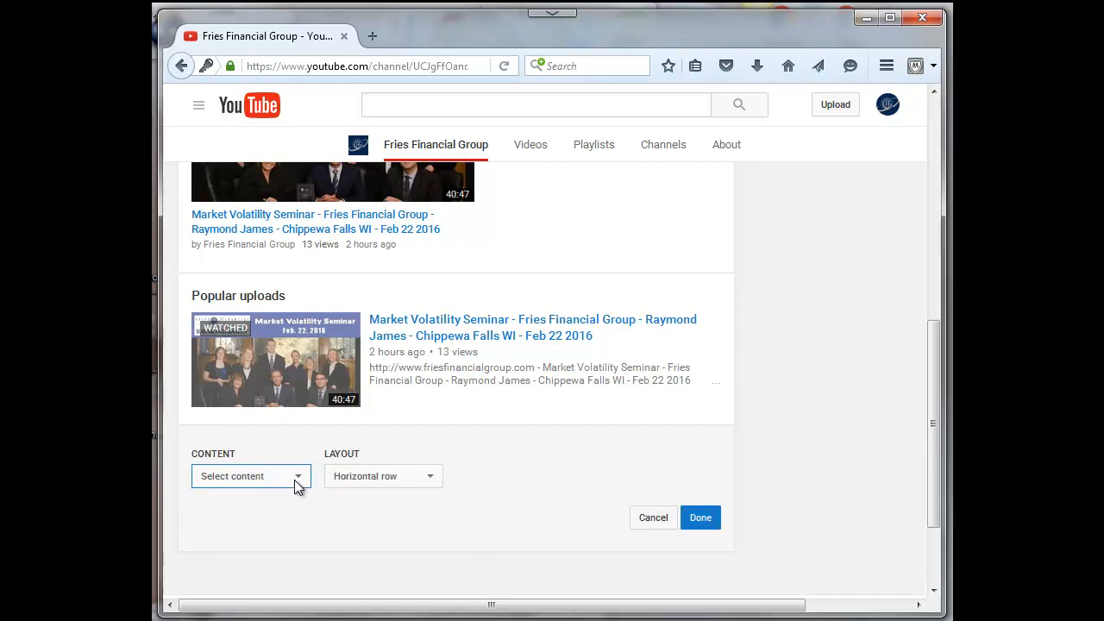
pyautogui.click(250, 476)
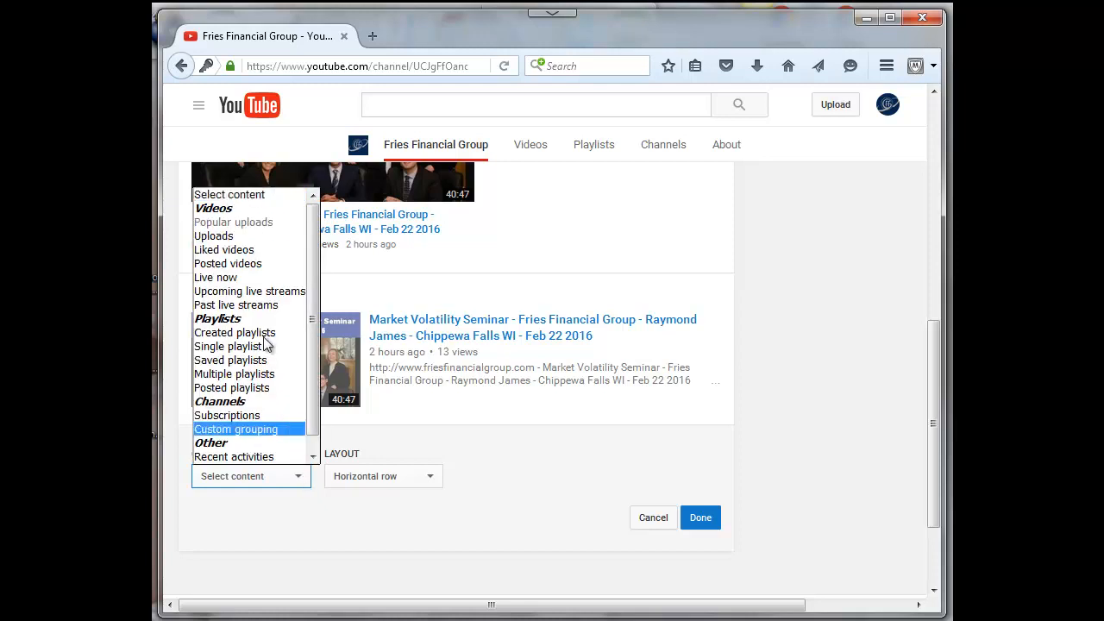
pyautogui.click(213, 235)
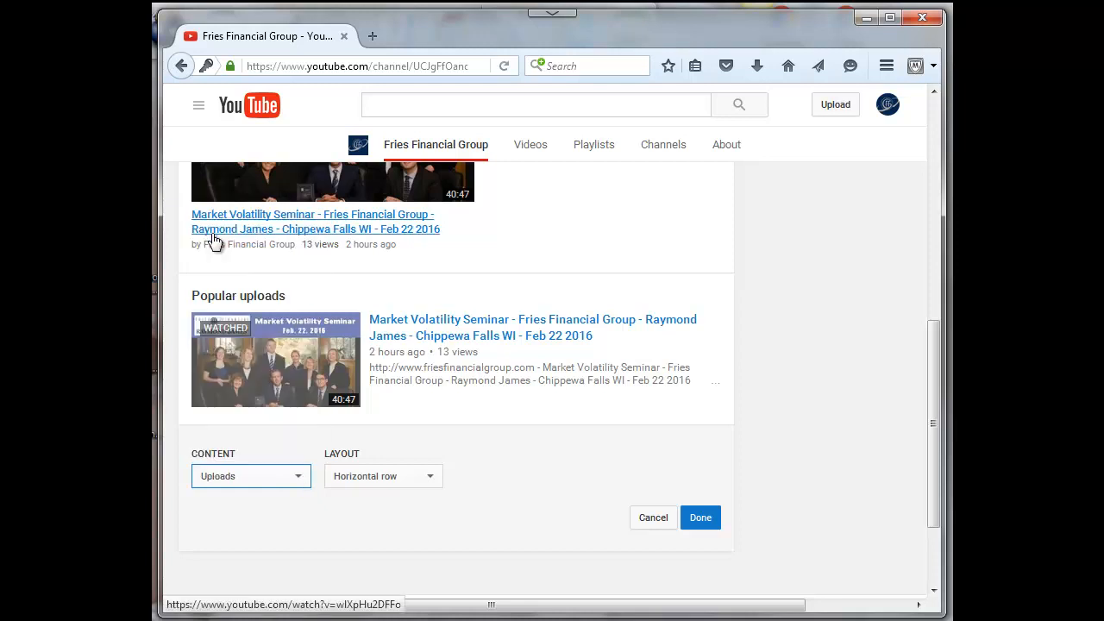
pyautogui.scroll(-3)
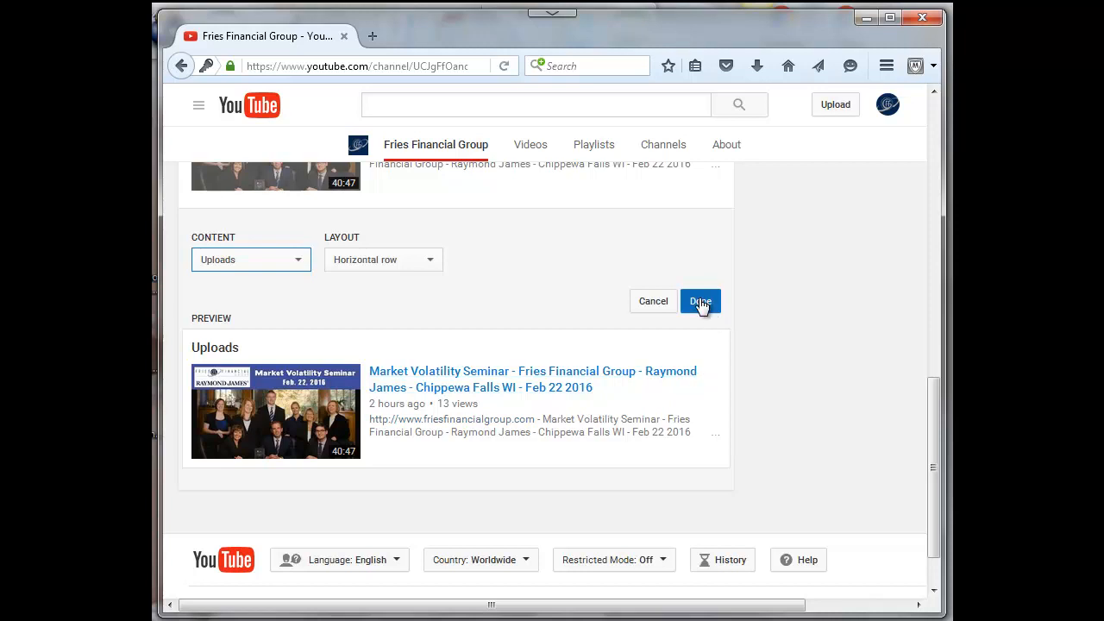
pyautogui.click(700, 301)
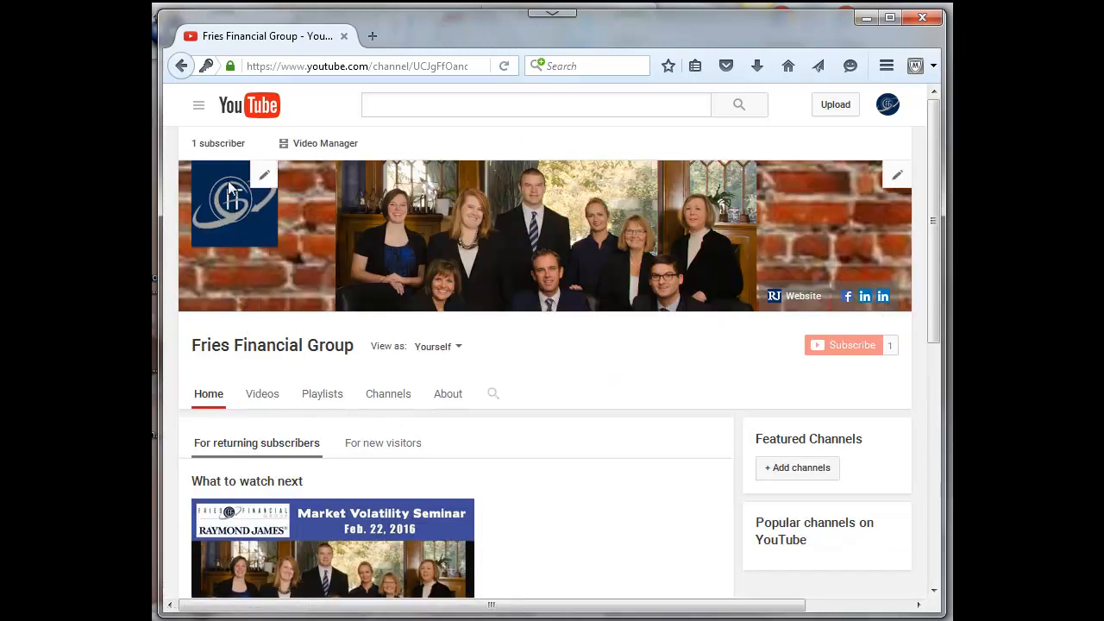
pyautogui.click(198, 105)
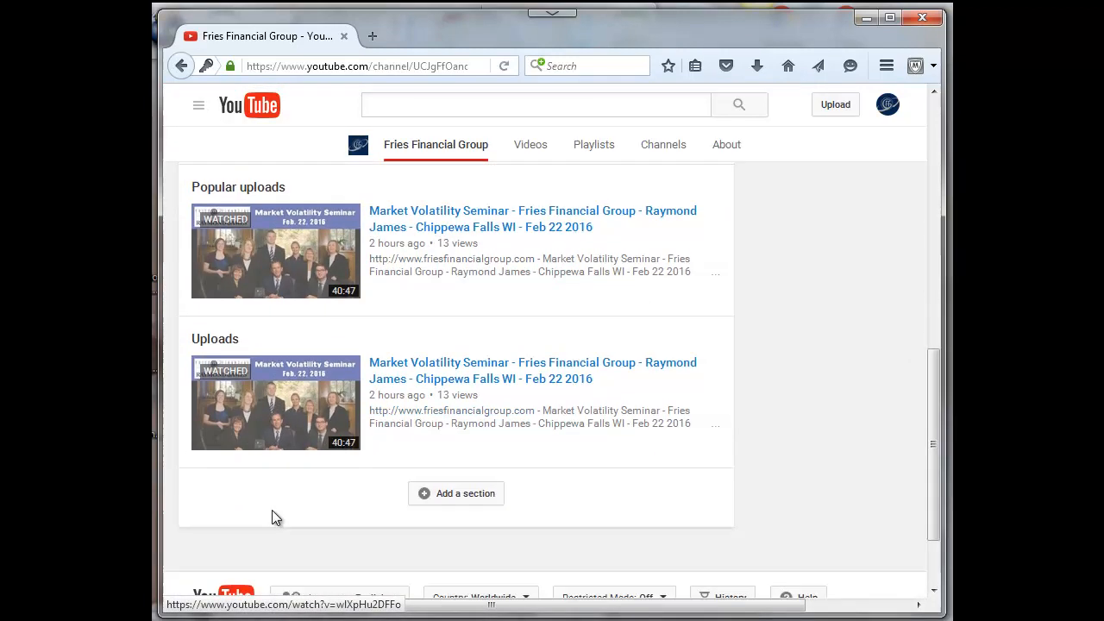
pyautogui.moveTo(233, 338)
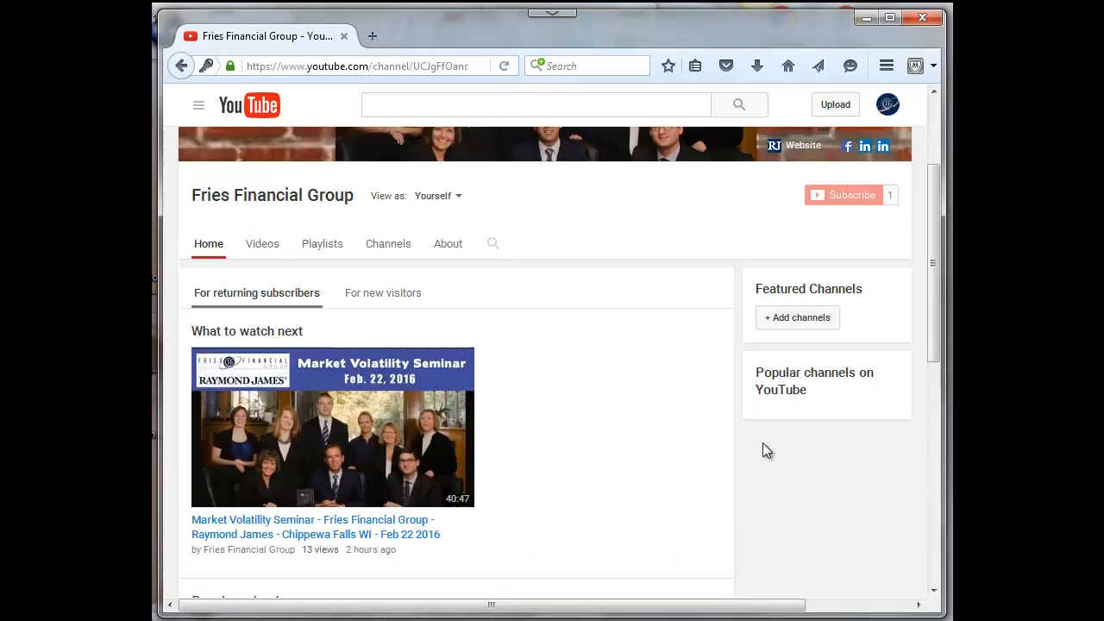
# Step: View the channel home page signed out, scrolling to the Uploads section with the seminar video
pyautogui.click(887, 104)
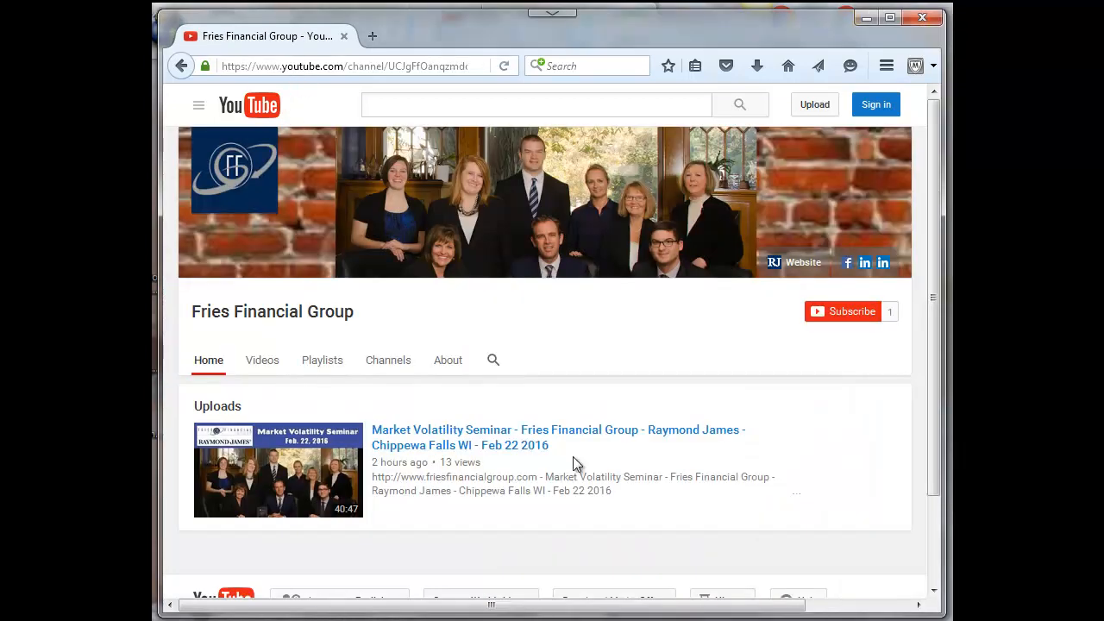
pyautogui.scroll(-3)
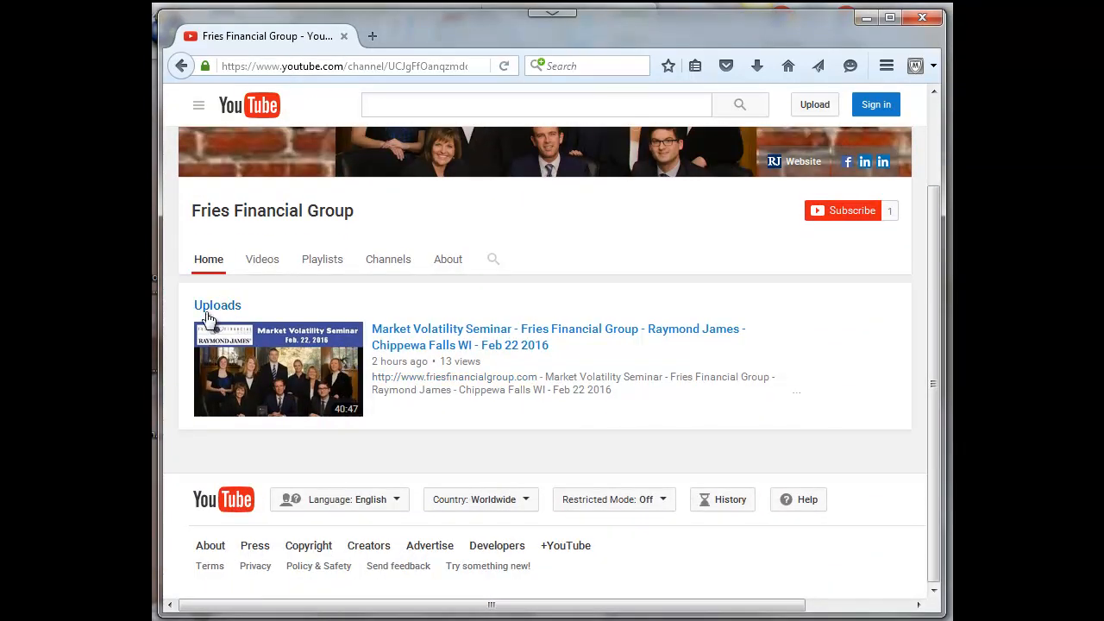
pyautogui.moveTo(244, 313)
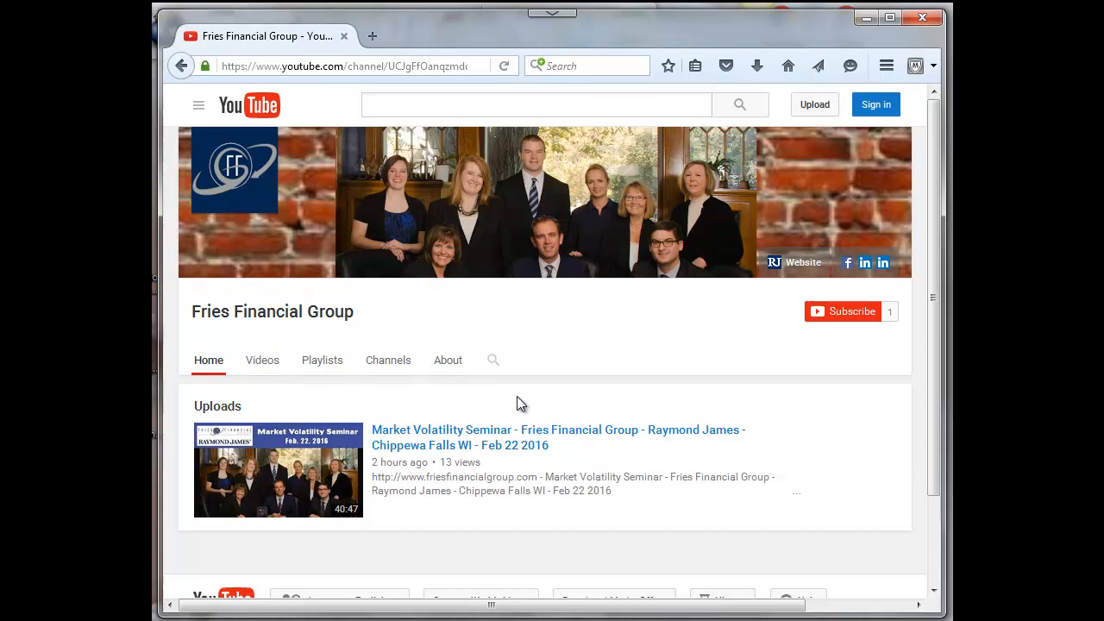
pyautogui.moveTo(494, 405)
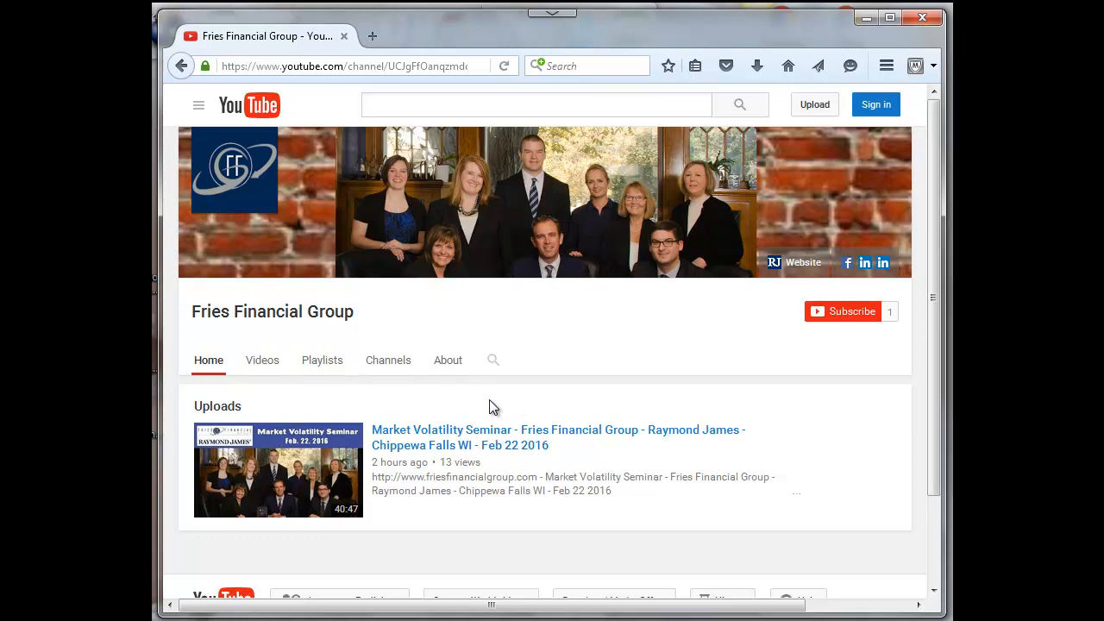
pyautogui.scroll(-3)
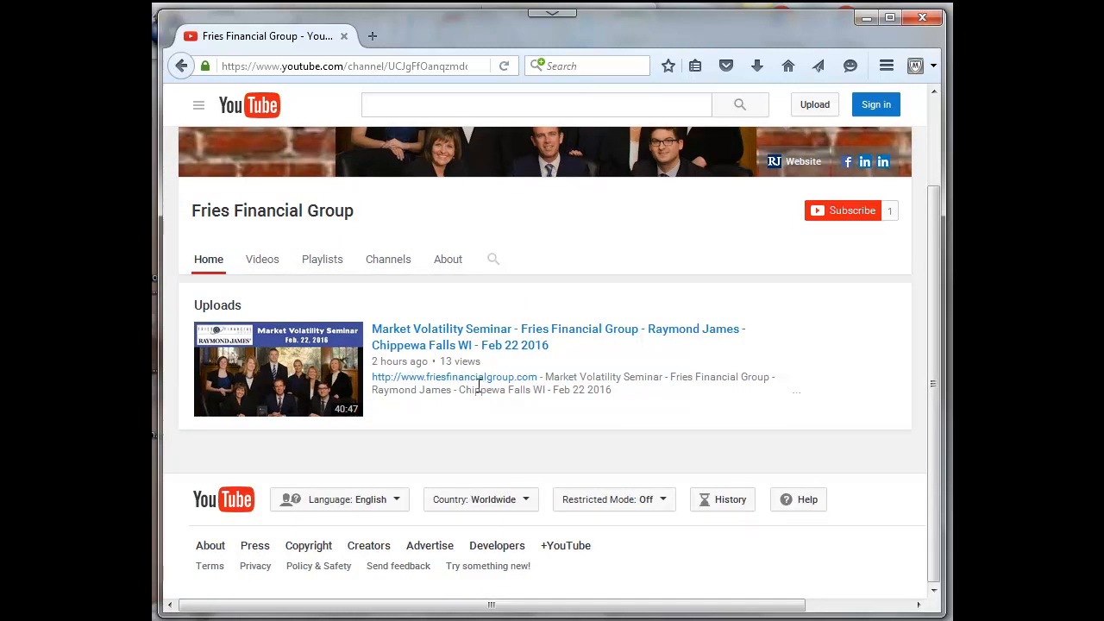